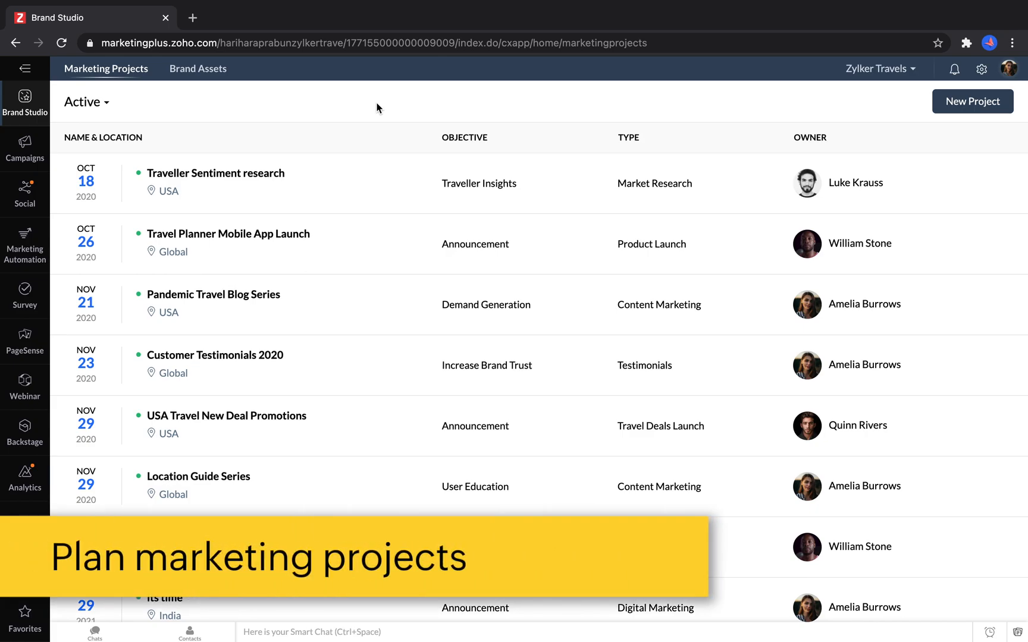
pyautogui.moveTo(285, 249)
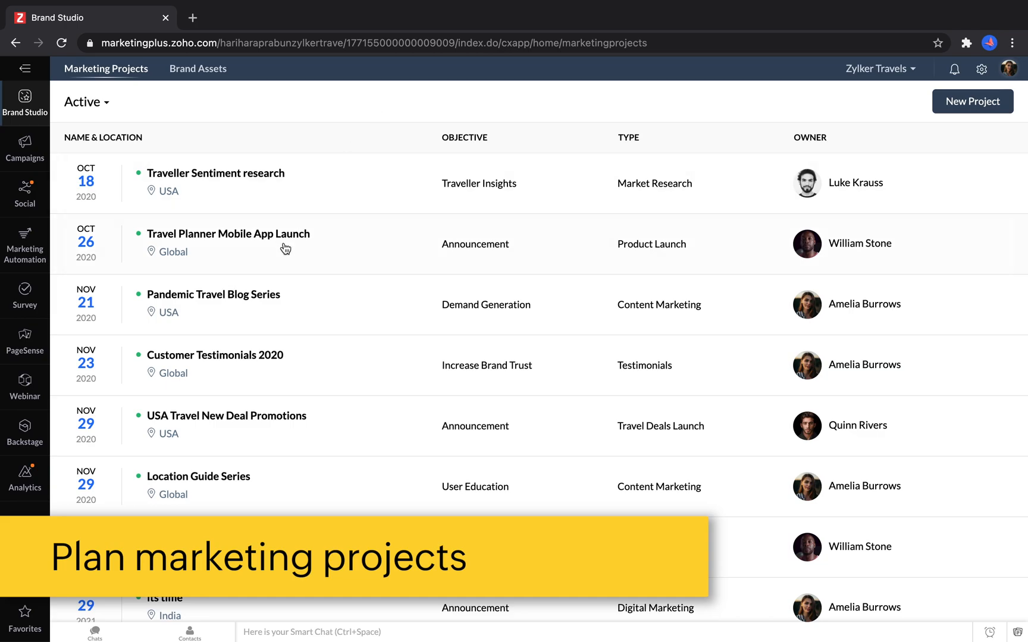
# Step: View the Travel Planner Mobile App Launch project's overview timeline of campaigns, posts and events
pyautogui.click(227, 233)
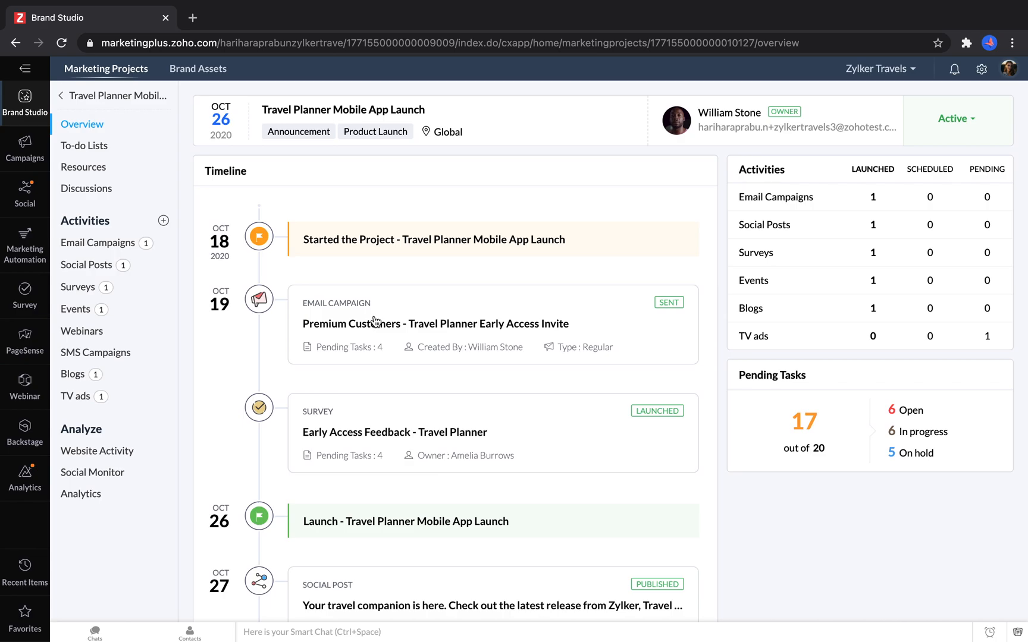
pyautogui.scroll(-3)
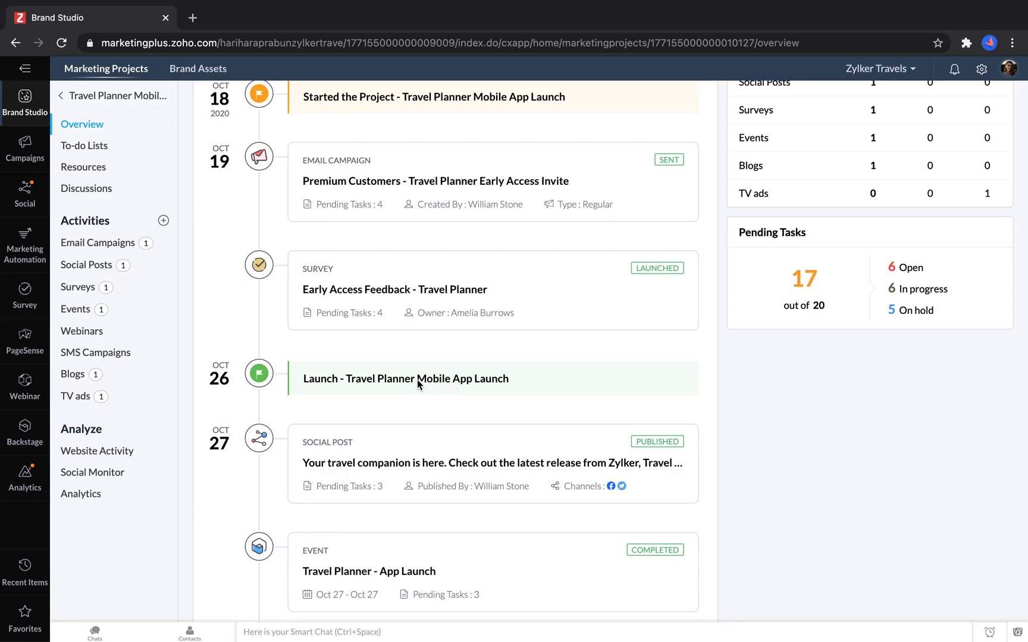
pyautogui.scroll(-3)
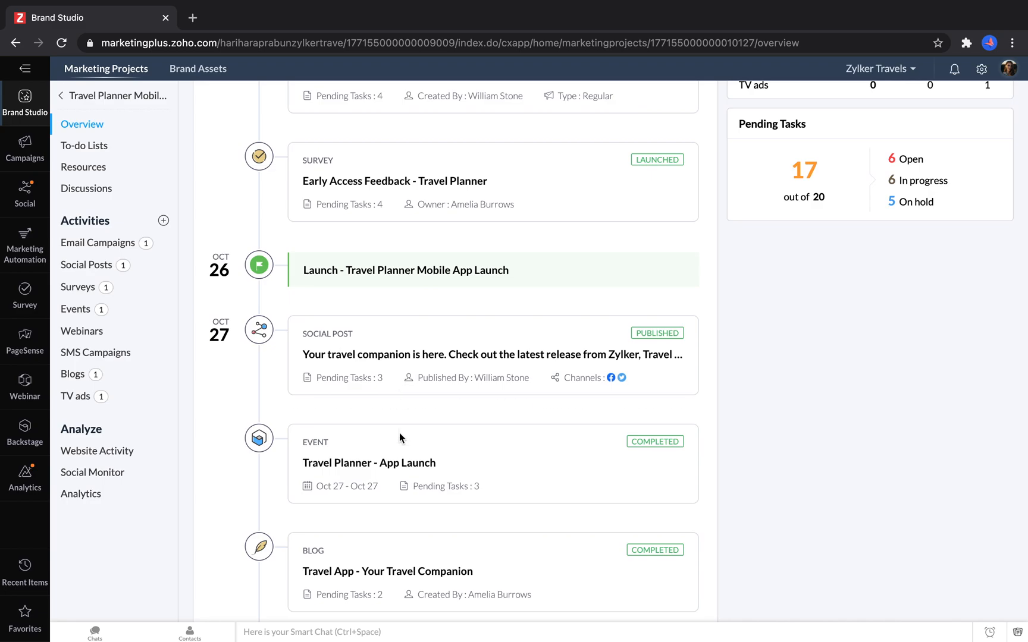
pyautogui.moveTo(497, 569)
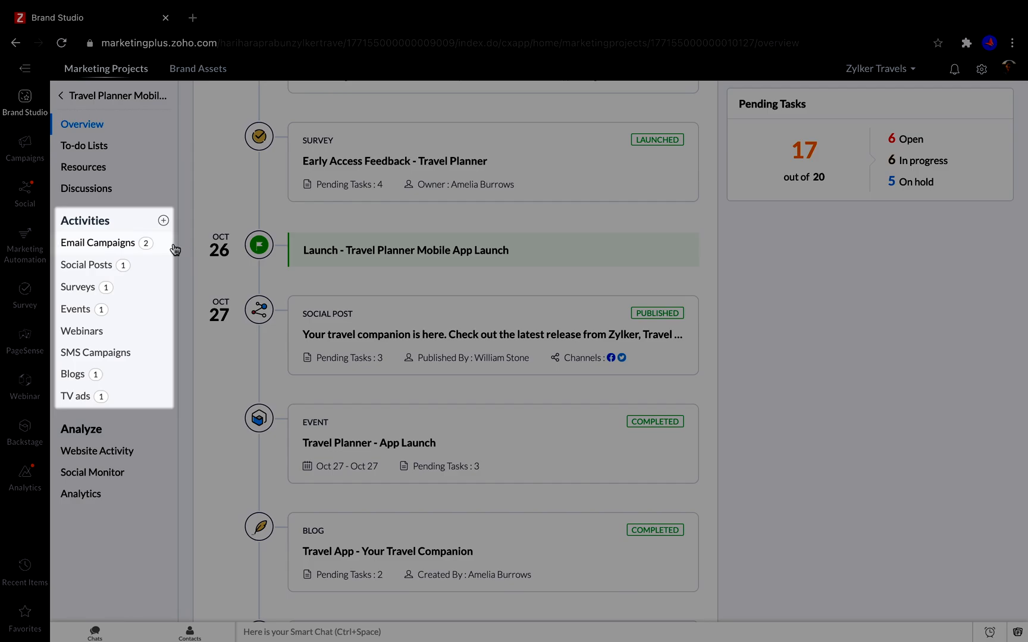
pyautogui.moveTo(170, 235)
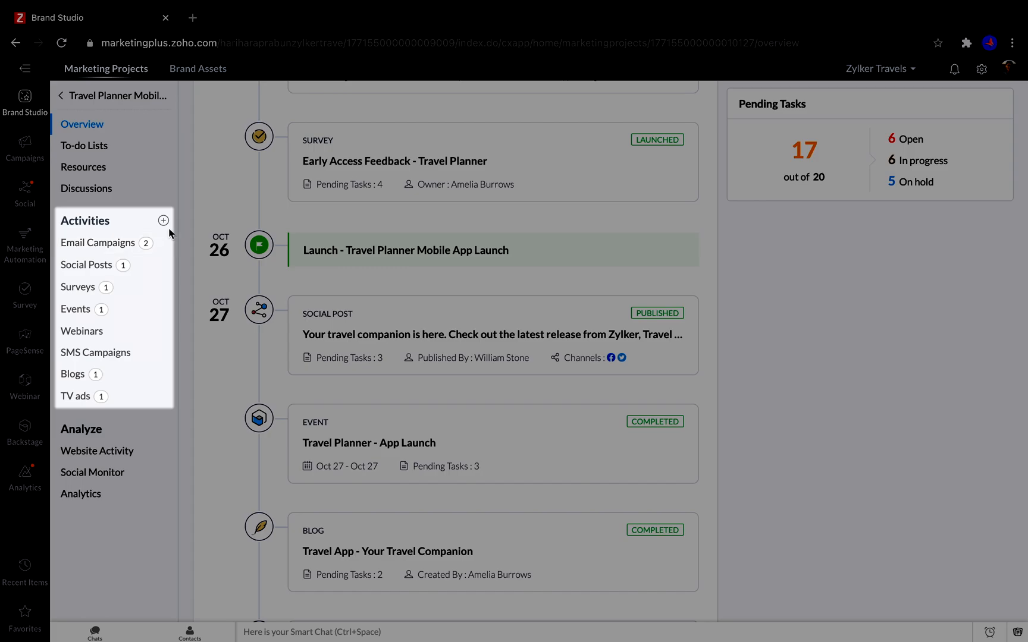
# Step: Start adding a new activity to the project from the Activities sidebar
pyautogui.click(163, 220)
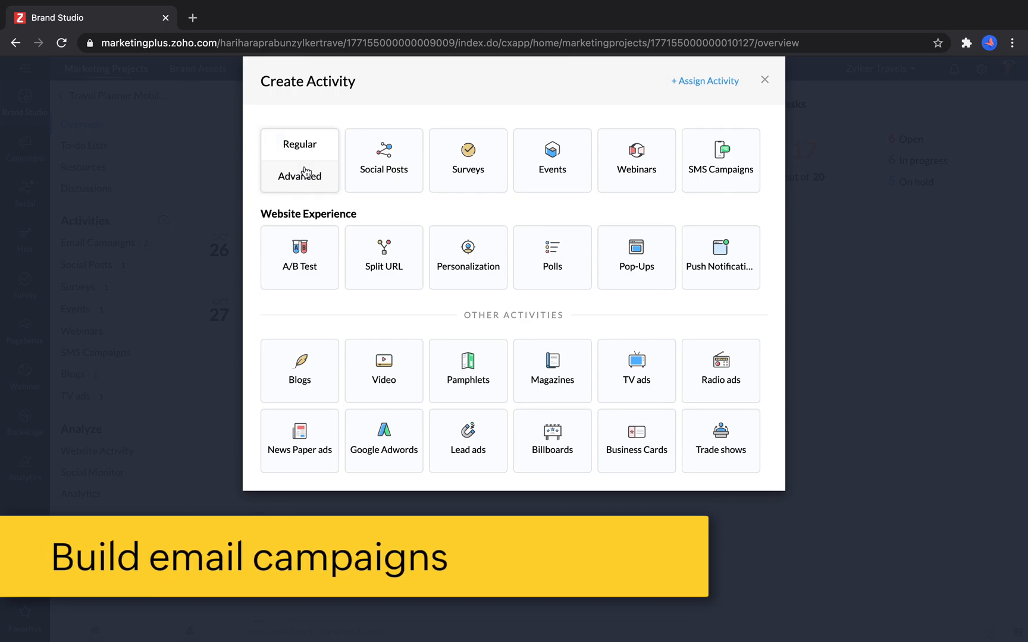
# Step: Create the regular email campaign Notify Past Customers and continue past Basic Info
pyautogui.click(299, 159)
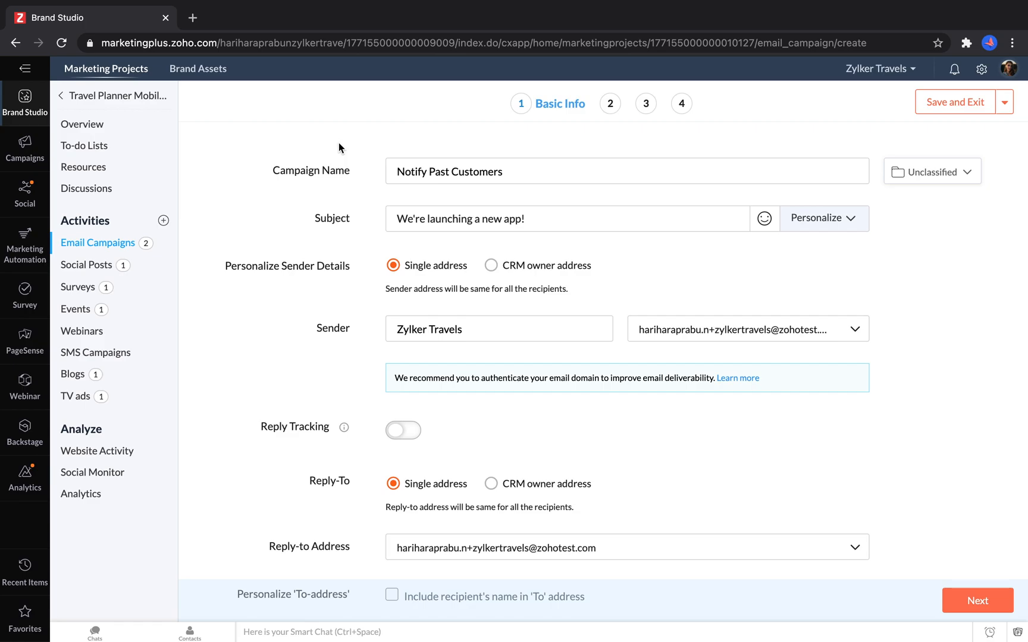
pyautogui.click(977, 601)
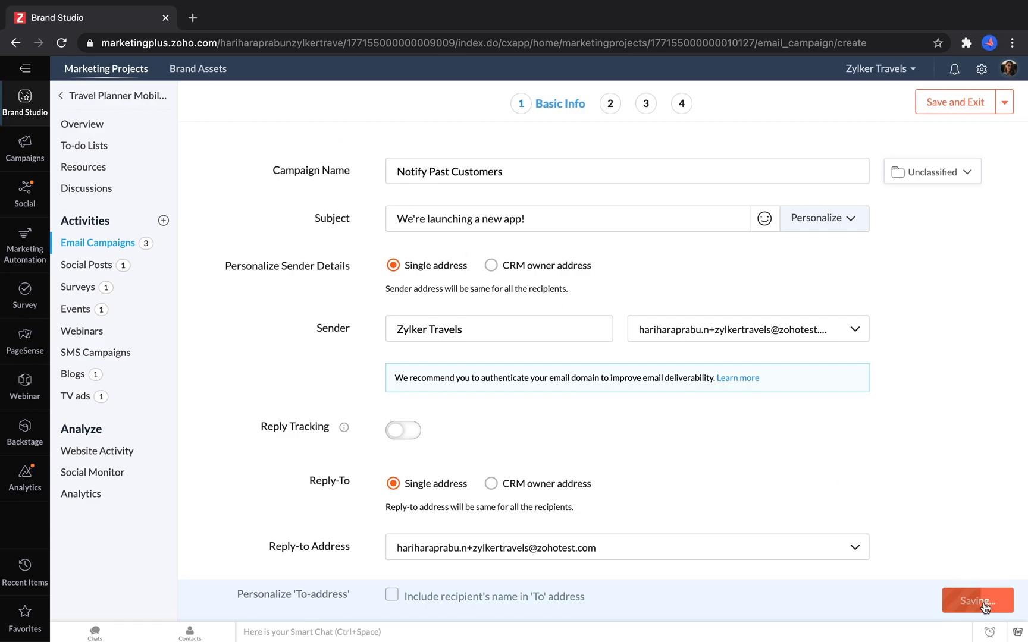
pyautogui.click(976, 601)
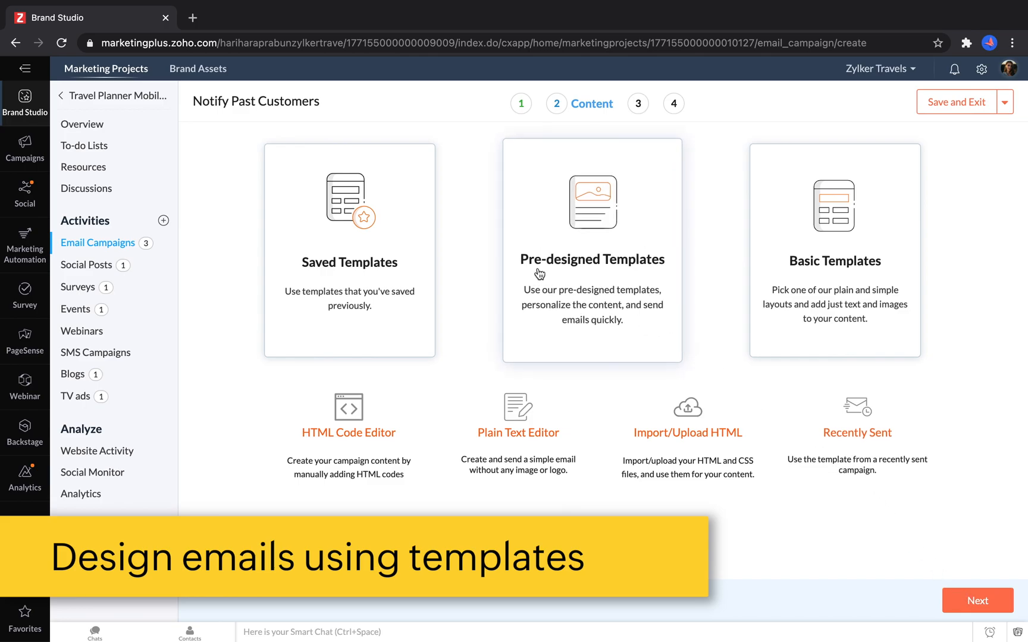
# Step: Browse the gallery of pre-designed email templates for the campaign
pyautogui.click(591, 251)
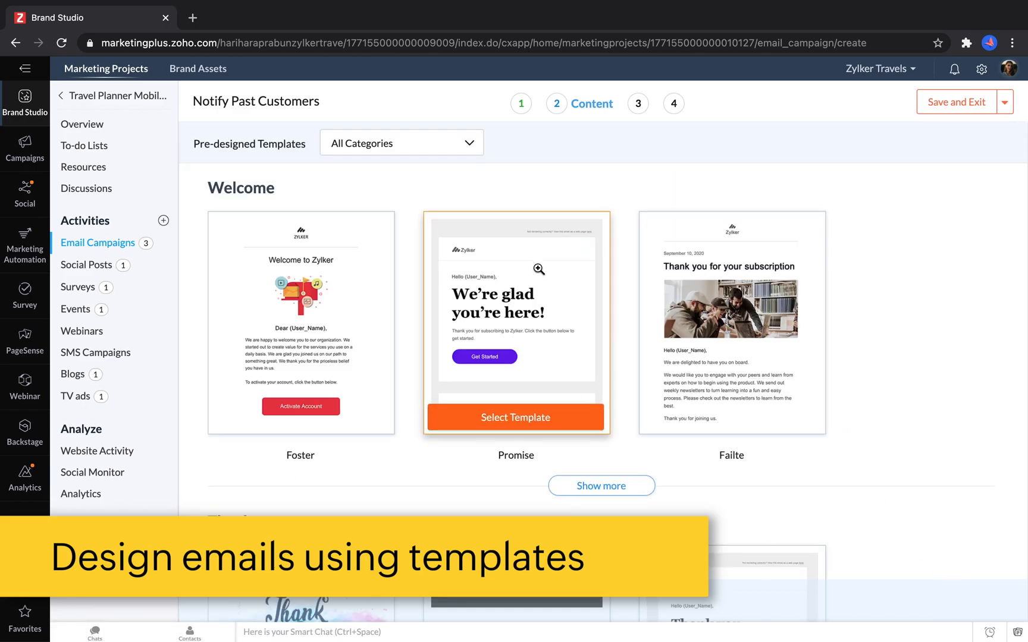
pyautogui.scroll(-3)
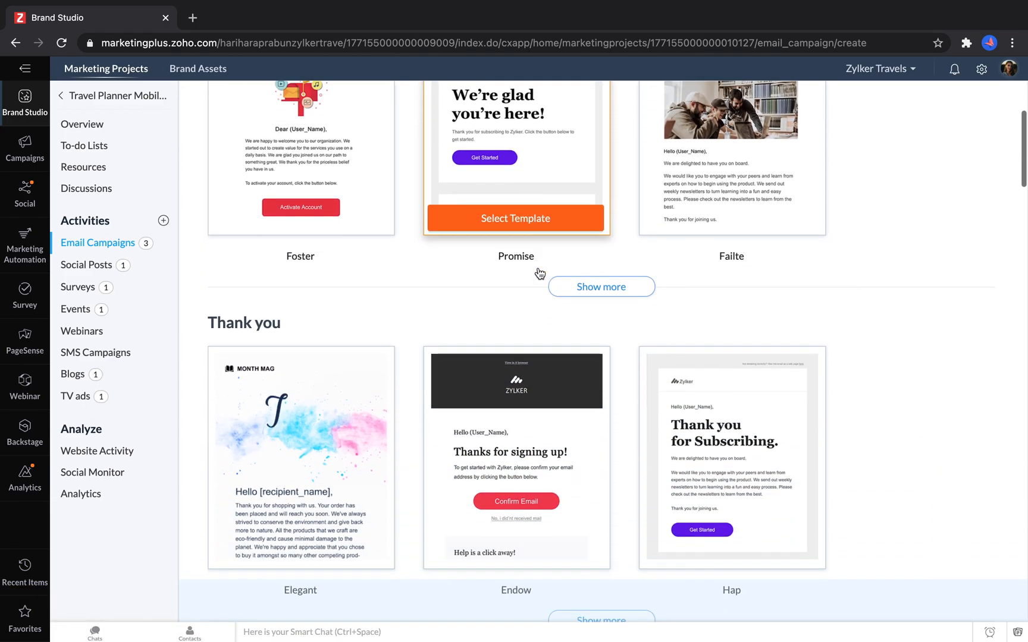
pyautogui.scroll(-3)
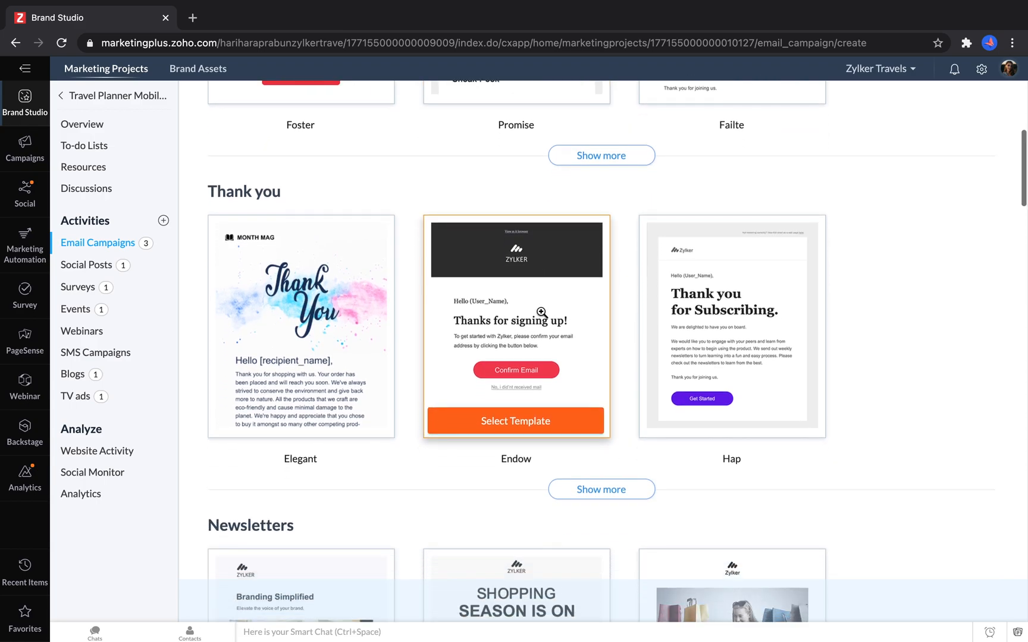
pyautogui.scroll(-3)
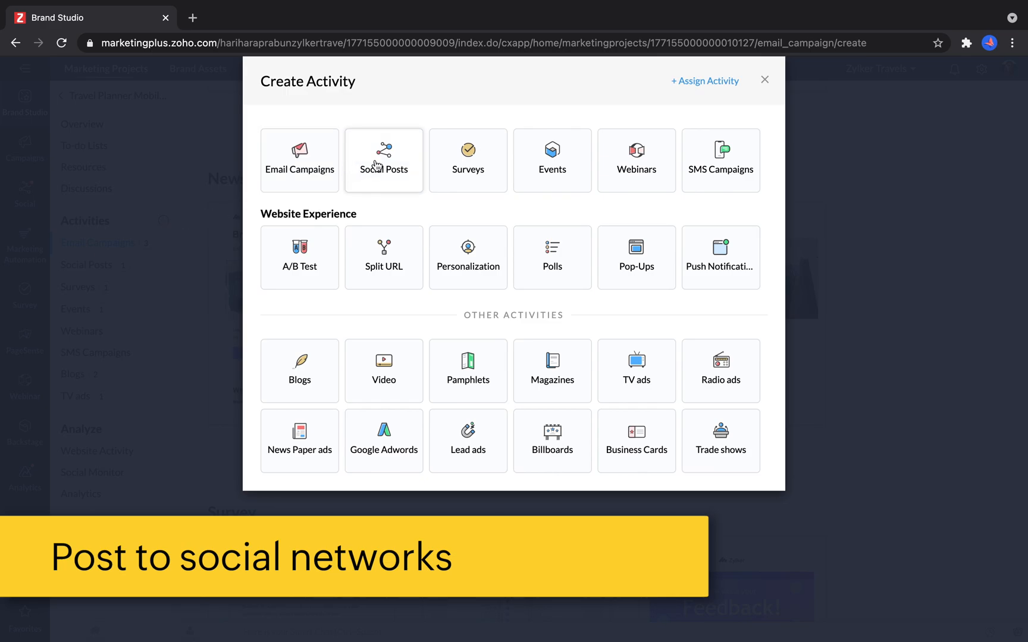
# Step: Compose a social post announcing the new travel app with its link and set it to scheduled publishing
pyautogui.click(383, 161)
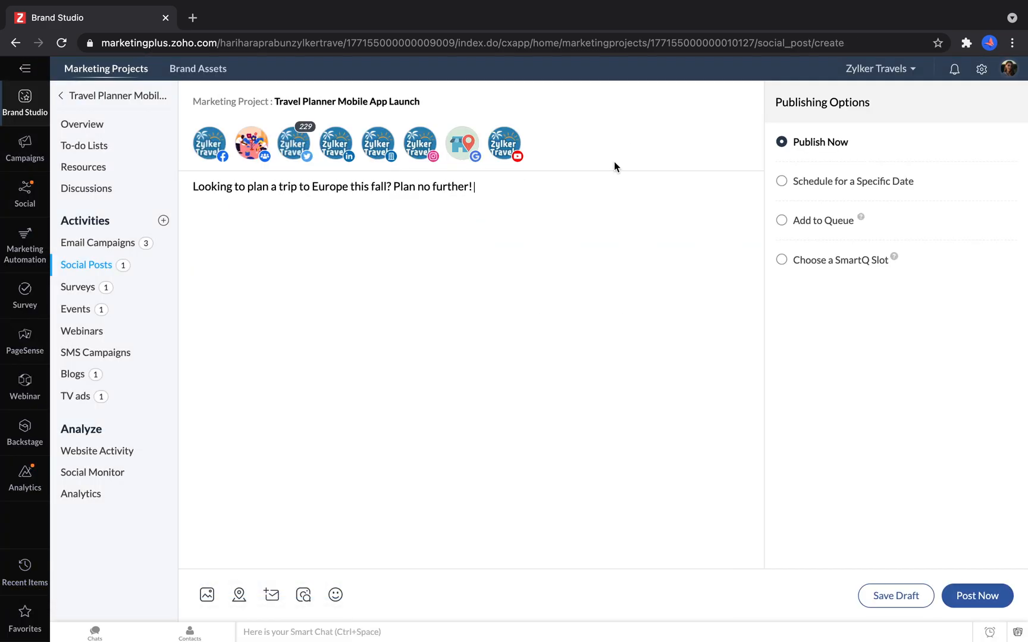
pyautogui.write("We've got a new app that will help you sort out all your")
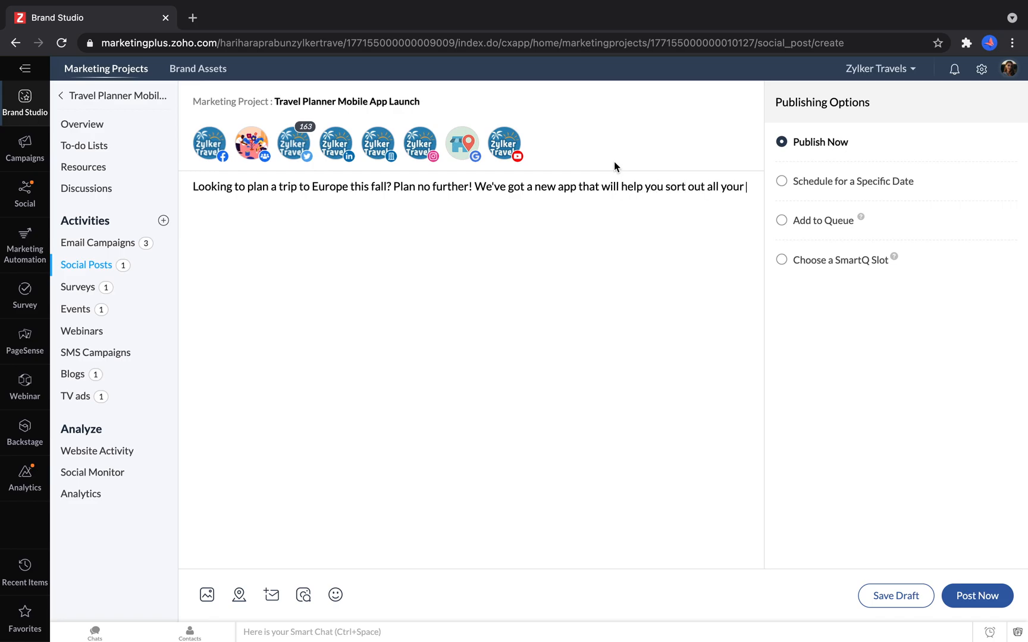
pyautogui.write('plans. Check it out here! www.example.com/zylker-app')
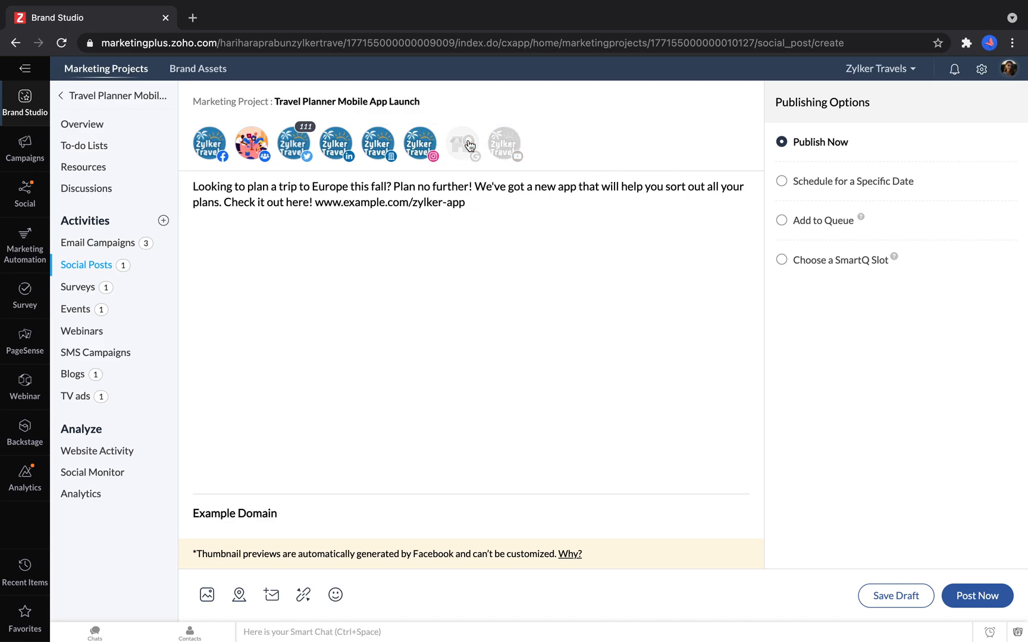
pyautogui.click(782, 182)
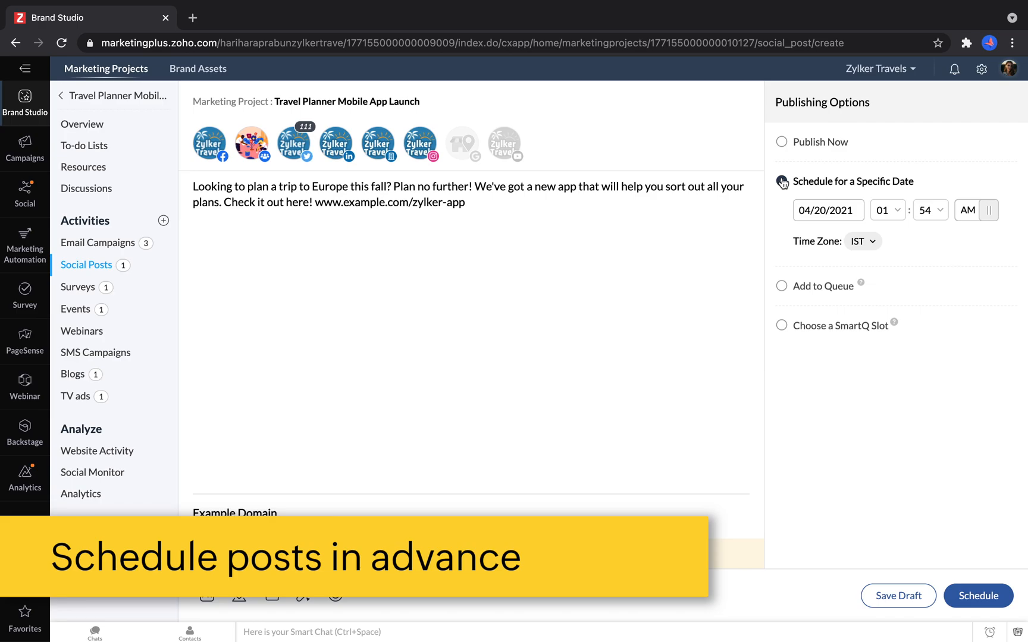
pyautogui.click(781, 181)
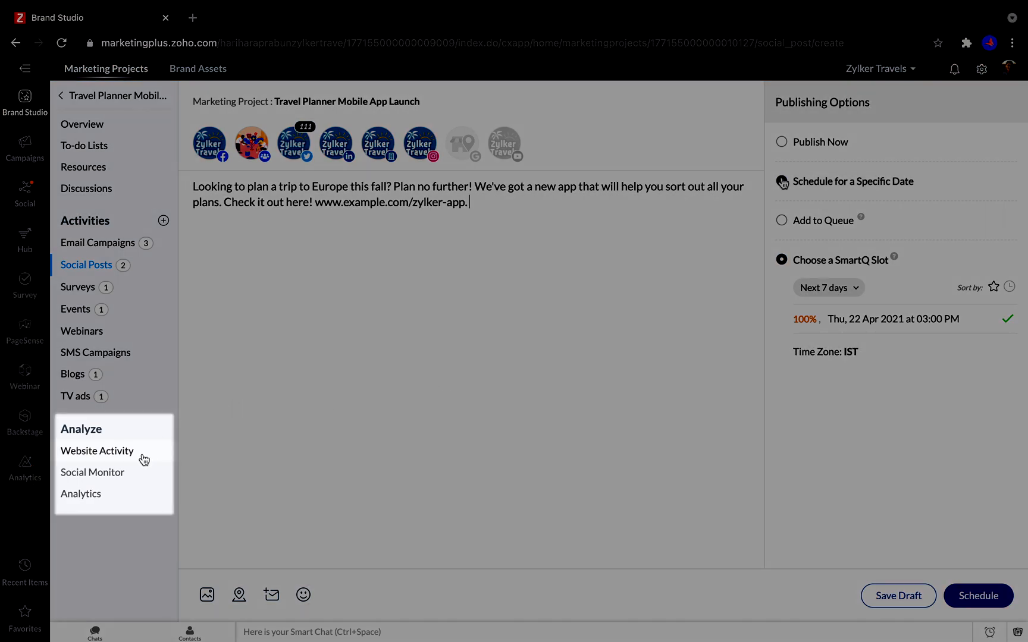
pyautogui.moveTo(143, 459)
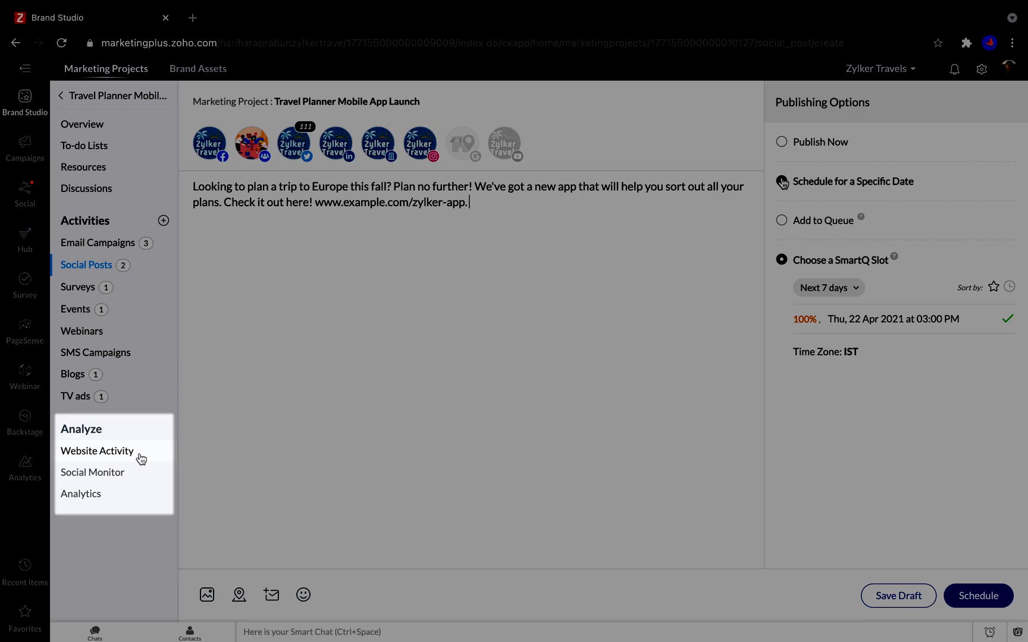
# Step: View the project's Social Monitor page under Analyze
pyautogui.click(93, 472)
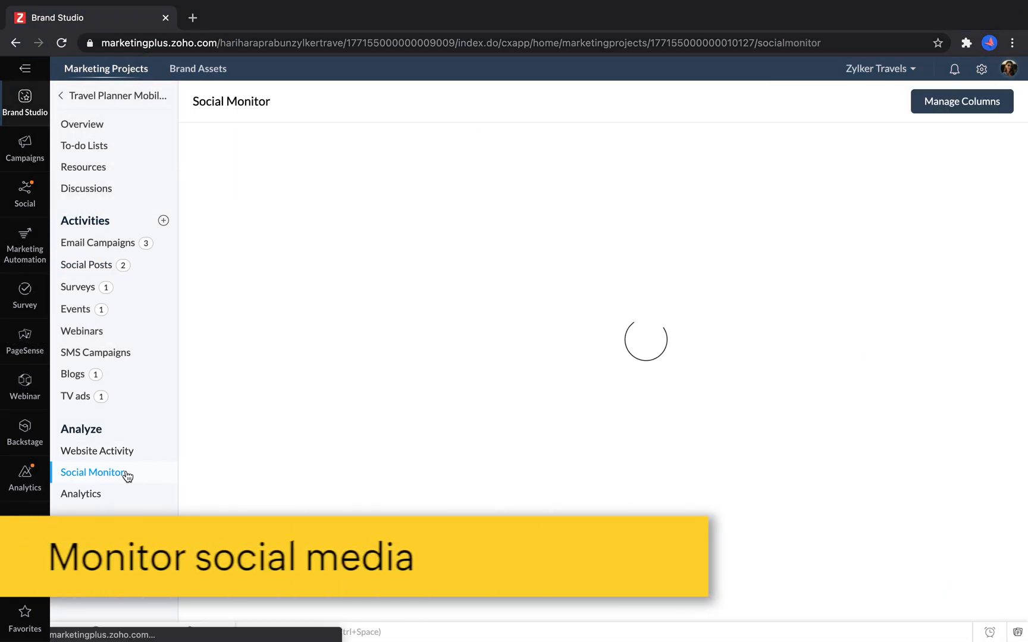
pyautogui.click(94, 472)
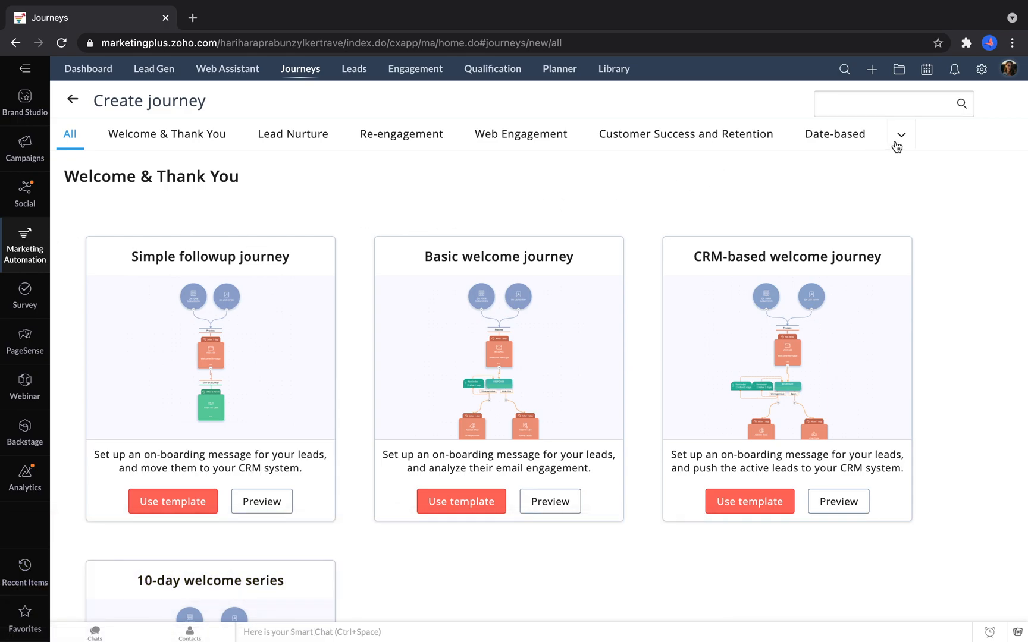
pyautogui.click(900, 135)
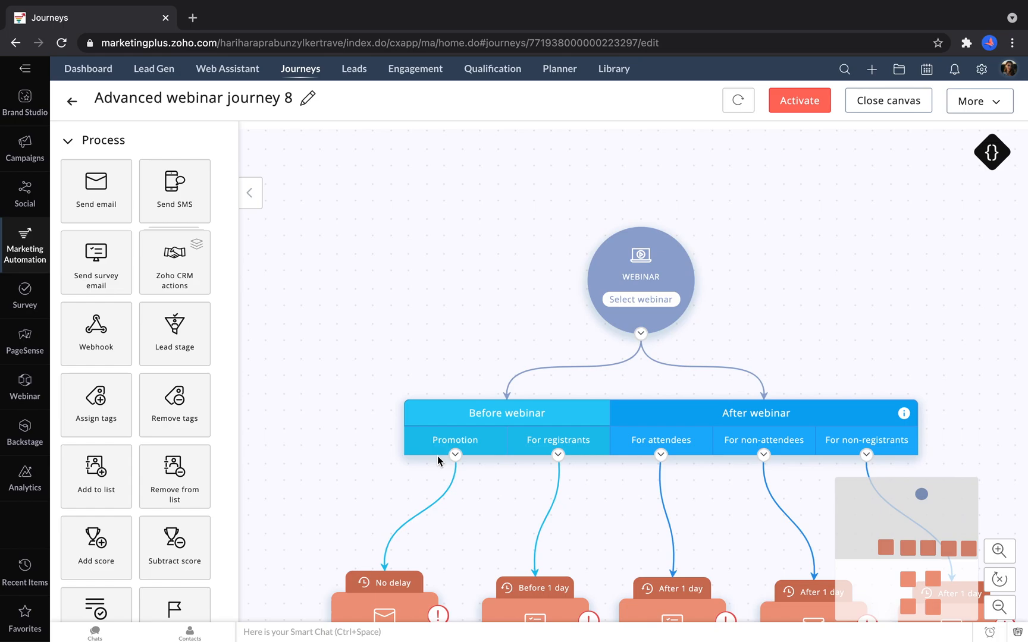
pyautogui.moveTo(534, 368)
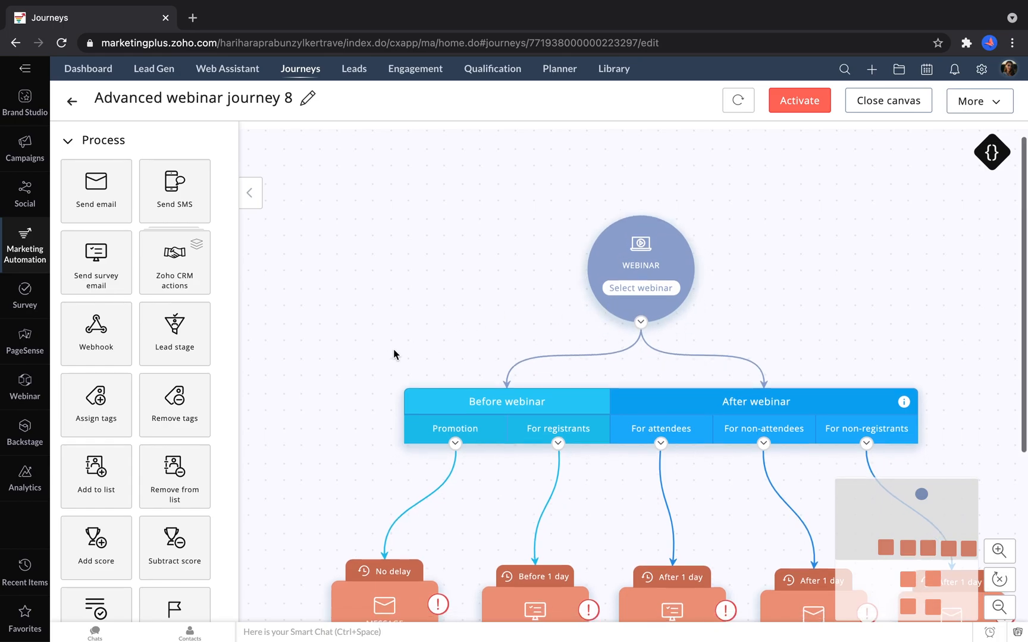
pyautogui.scroll(-3)
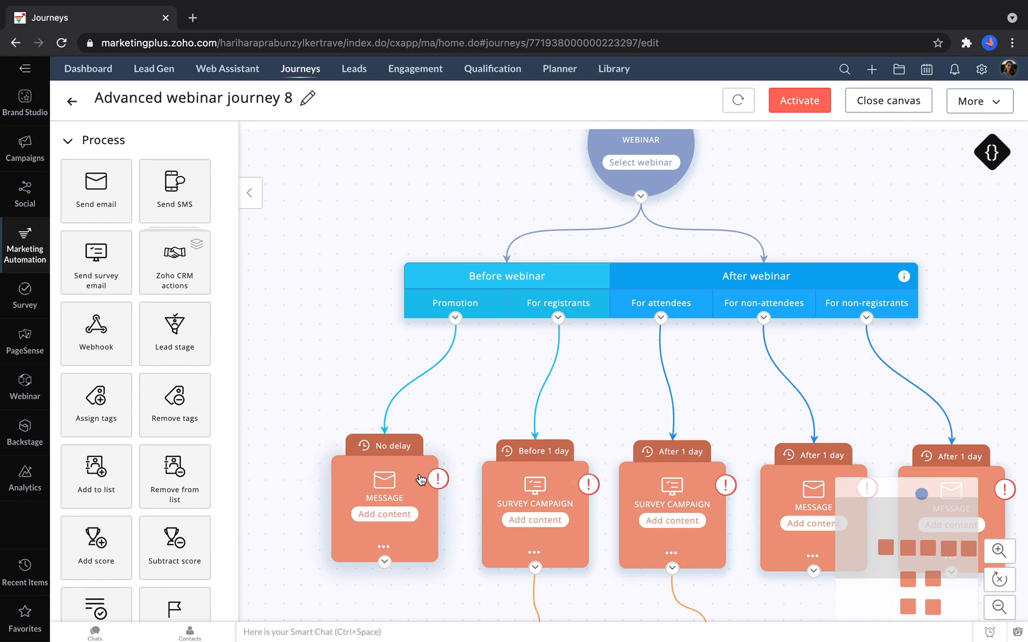
pyautogui.moveTo(418, 465)
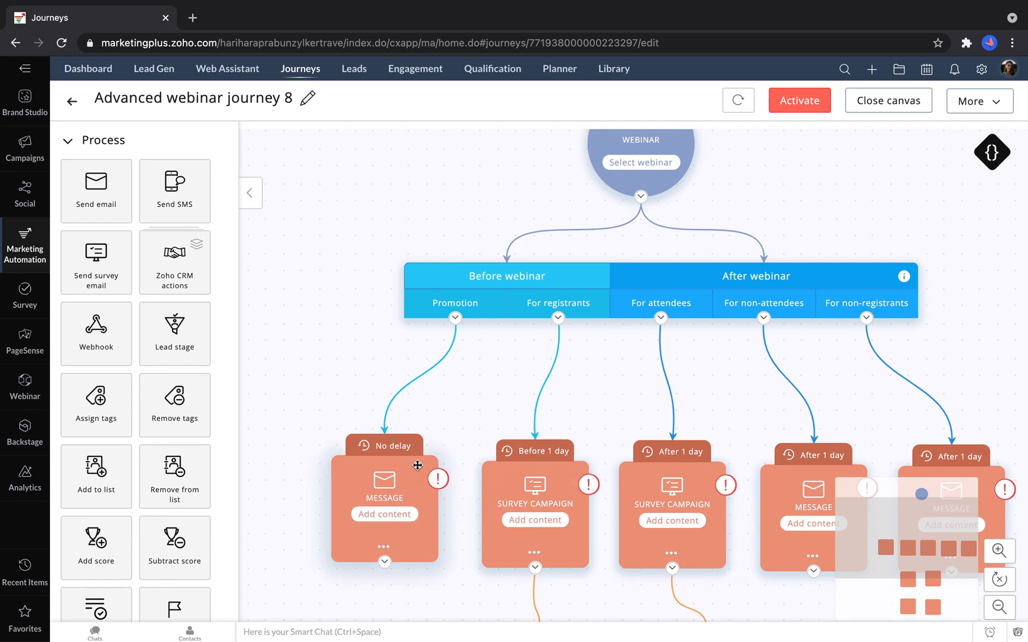
pyautogui.moveTo(95, 333)
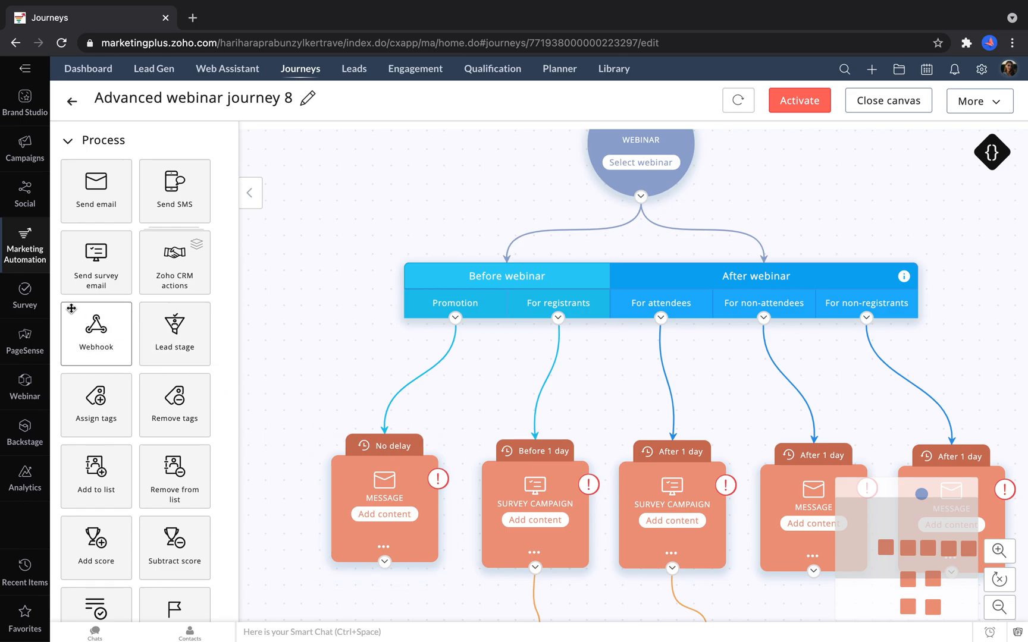
# Step: Review the Early Access Feedback - Travel Planner survey's rating and usage questions in the editor
pyautogui.click(23, 285)
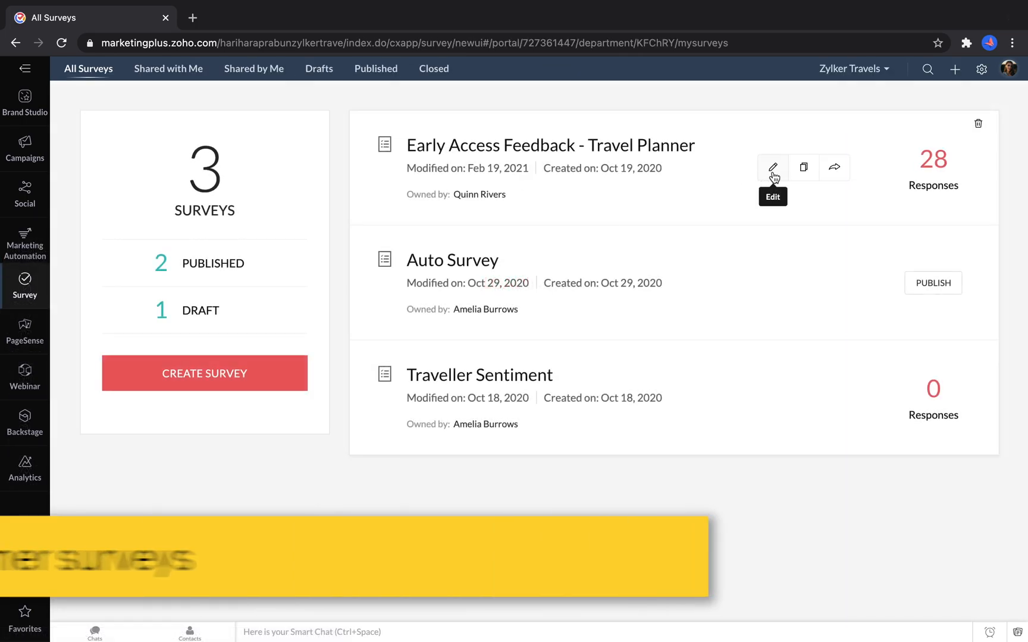
pyautogui.click(772, 168)
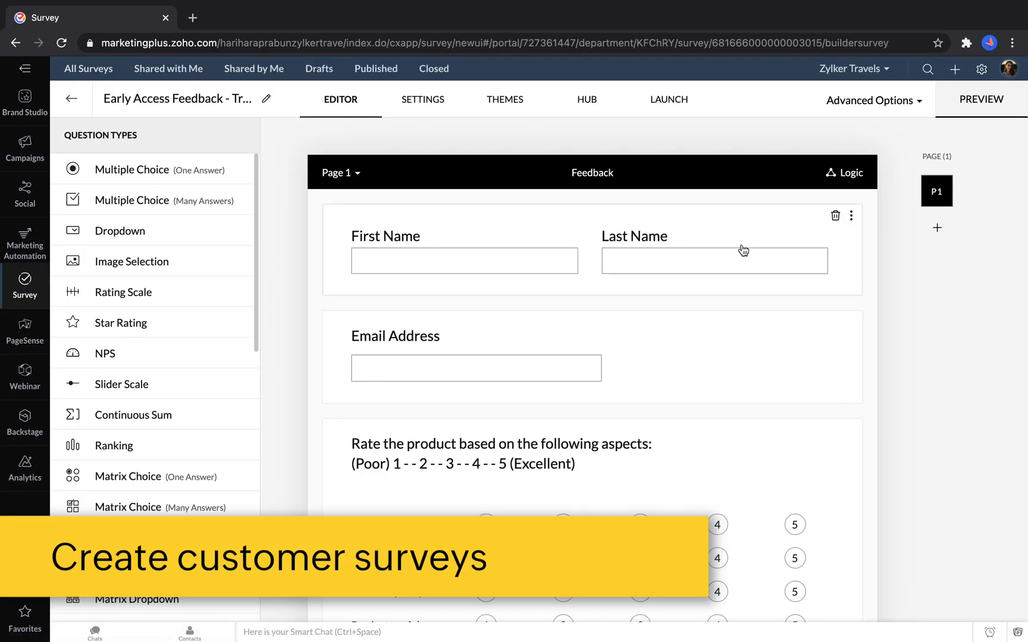
pyautogui.scroll(-3)
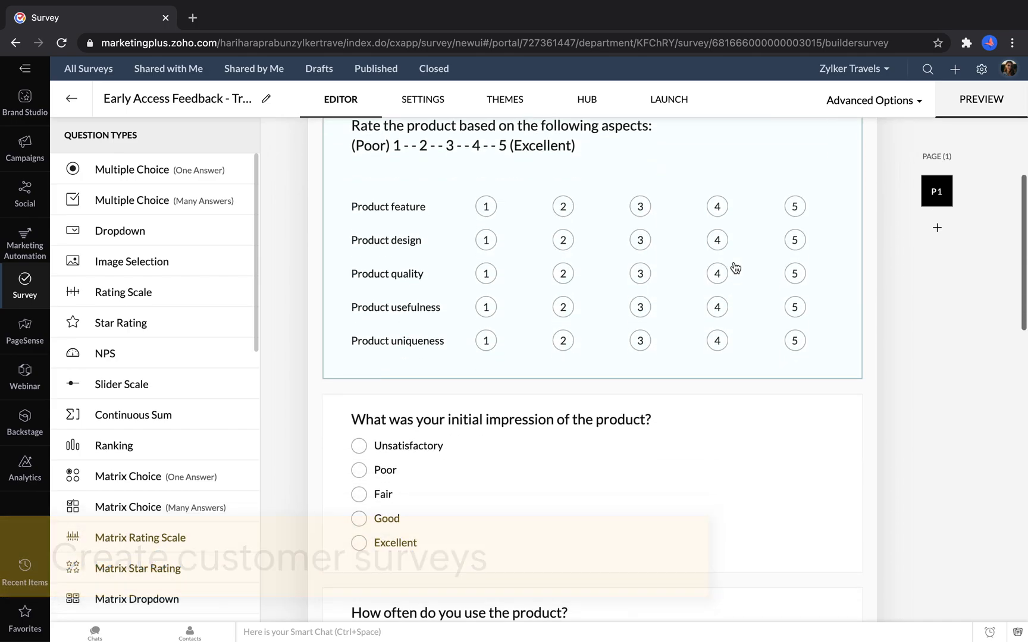
pyautogui.scroll(-3)
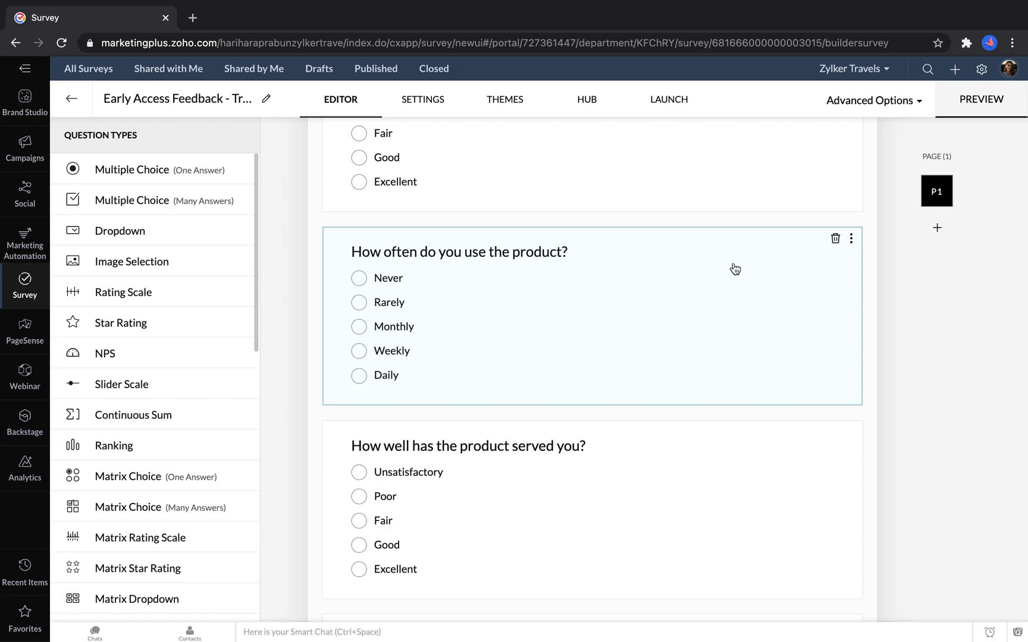
pyautogui.moveTo(729, 268)
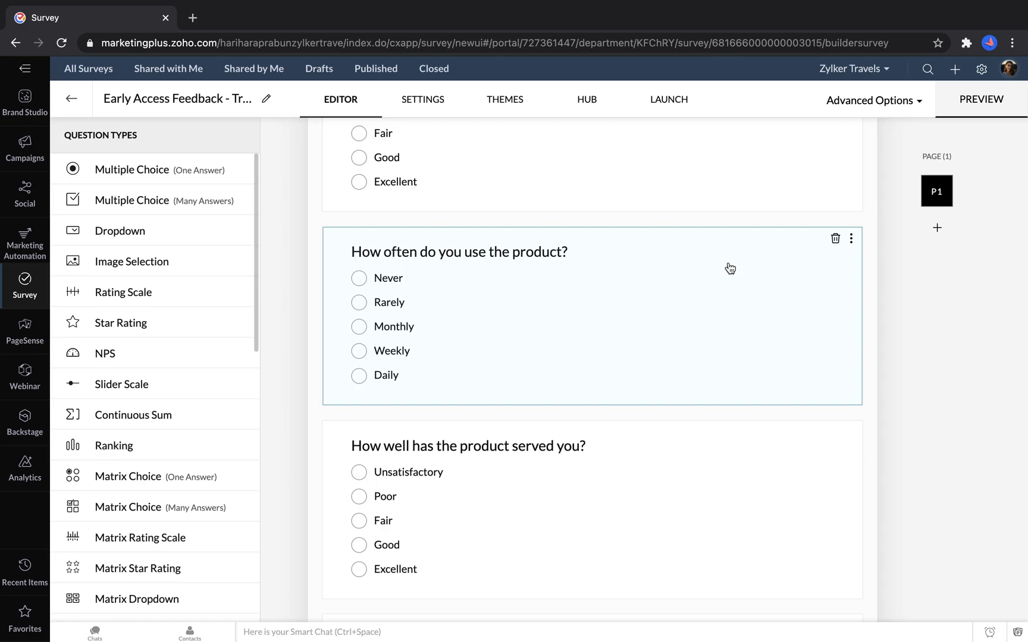
pyautogui.click(24, 332)
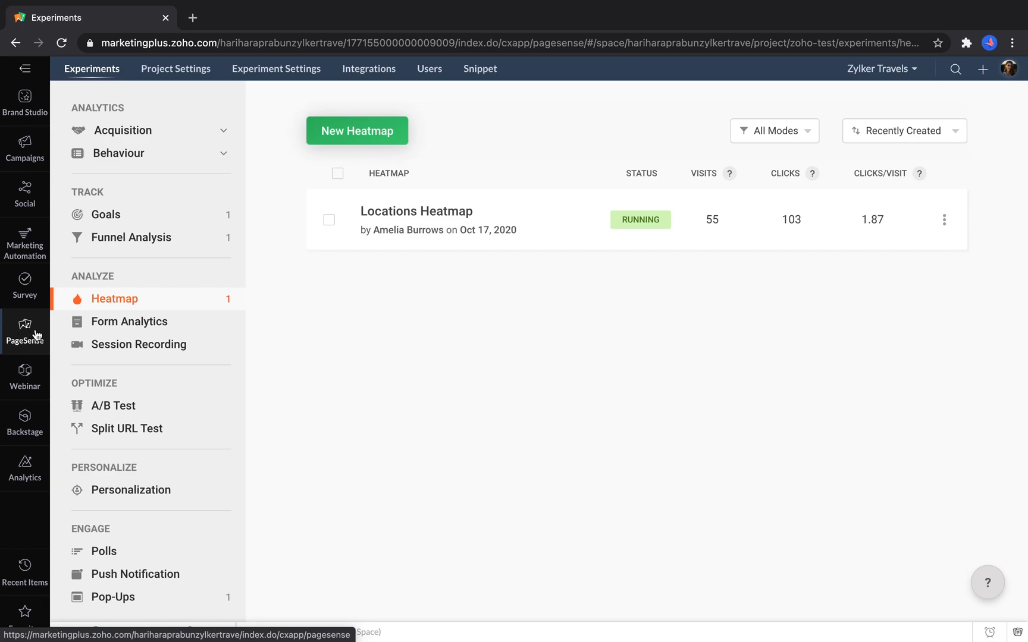
# Step: View the Locations Heatmap report of click hotspots on the Zylker Travels page
pyautogui.click(415, 211)
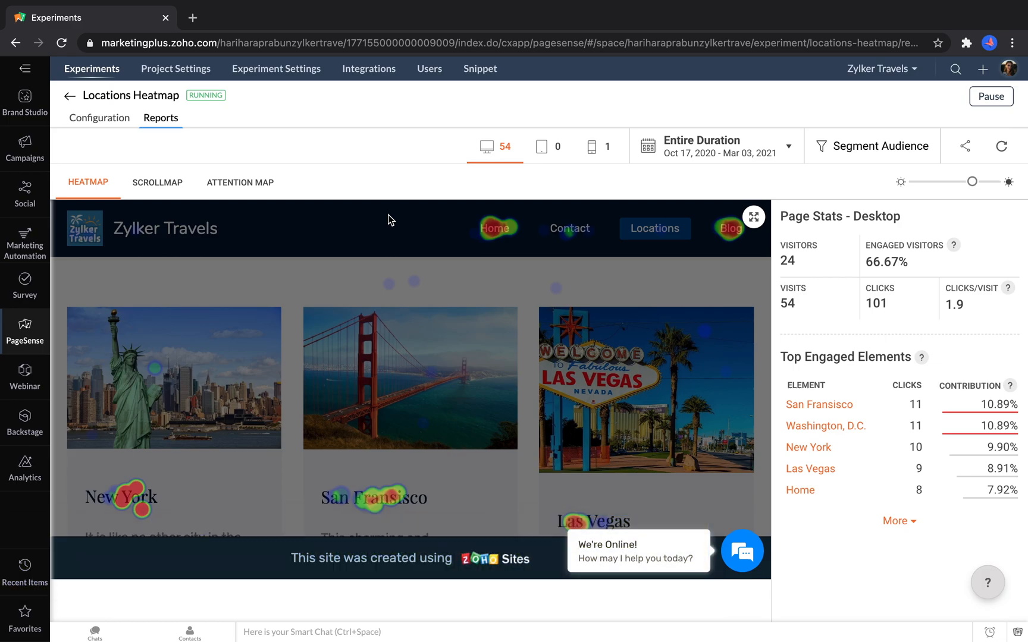
pyautogui.moveTo(24, 371)
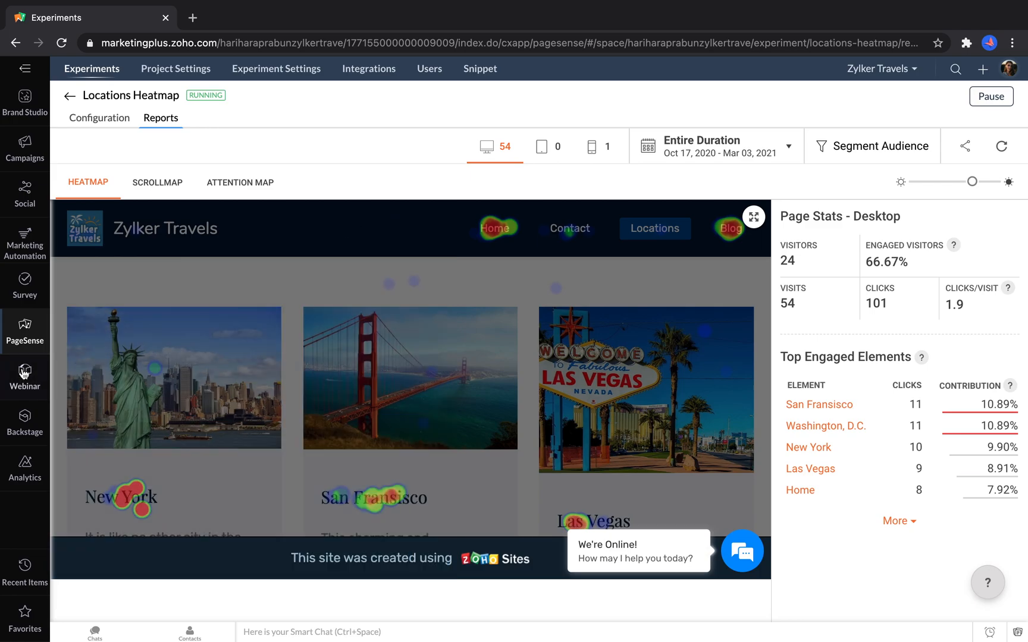
pyautogui.click(23, 374)
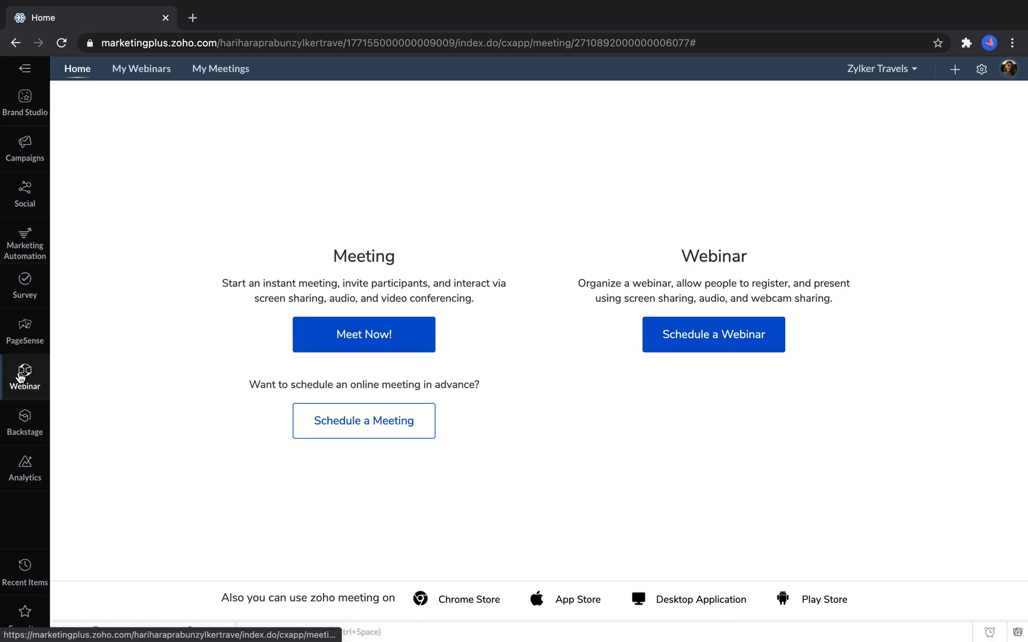
# Step: View the meetings and webinars home with instant, scheduled meeting and webinar options
pyautogui.click(363, 334)
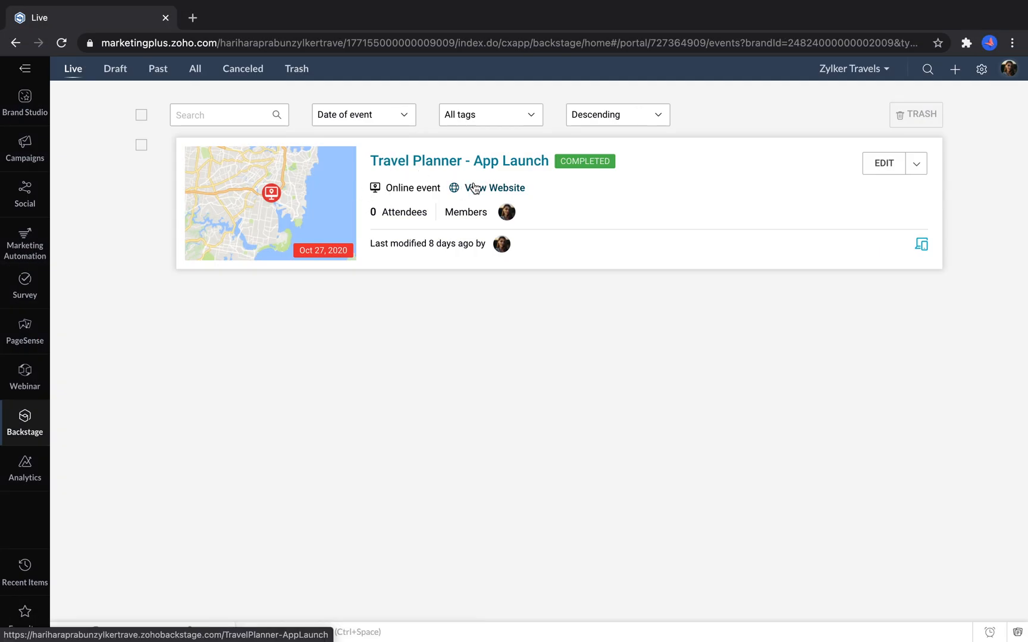
# Step: View the Travel Planner - App Launch event's public website in a new tab
pyautogui.click(499, 188)
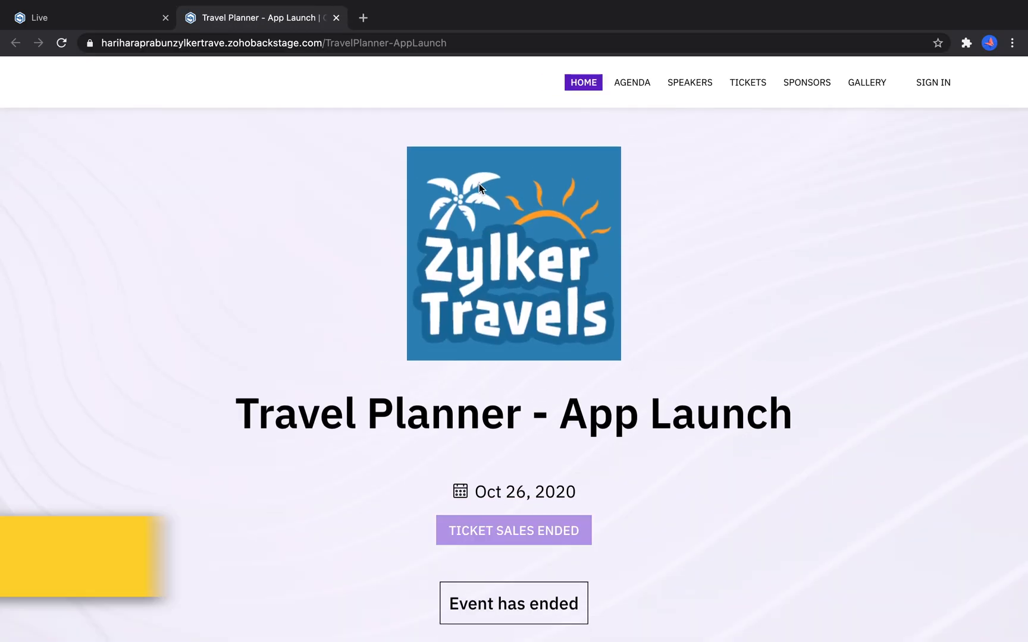
pyautogui.scroll(-3)
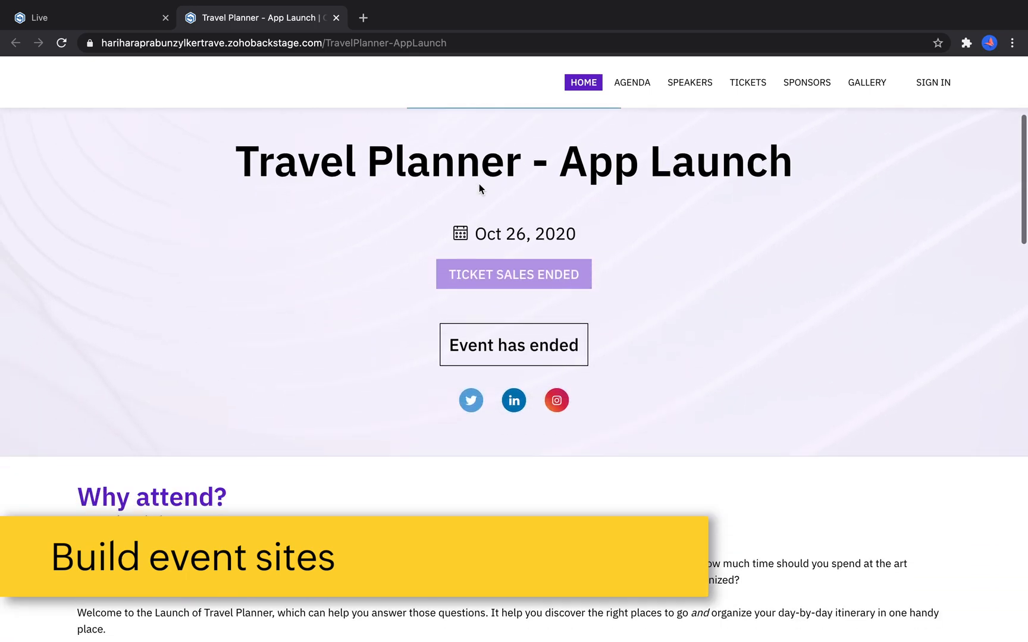
pyautogui.scroll(-3)
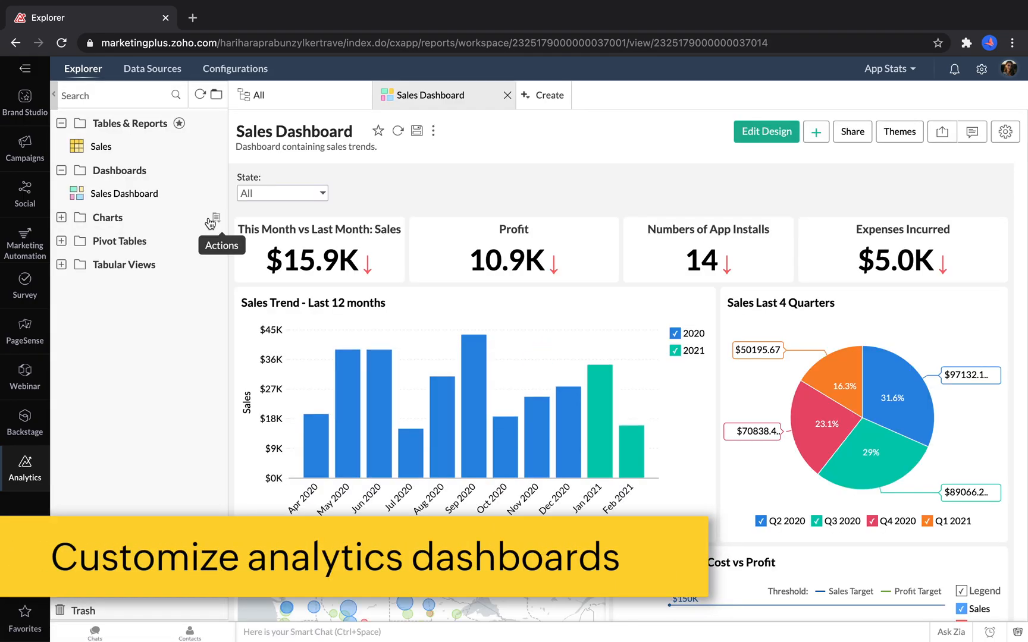
# Step: Review the Sales Dashboard down to the travels booked by location map charts
pyautogui.scroll(-3)
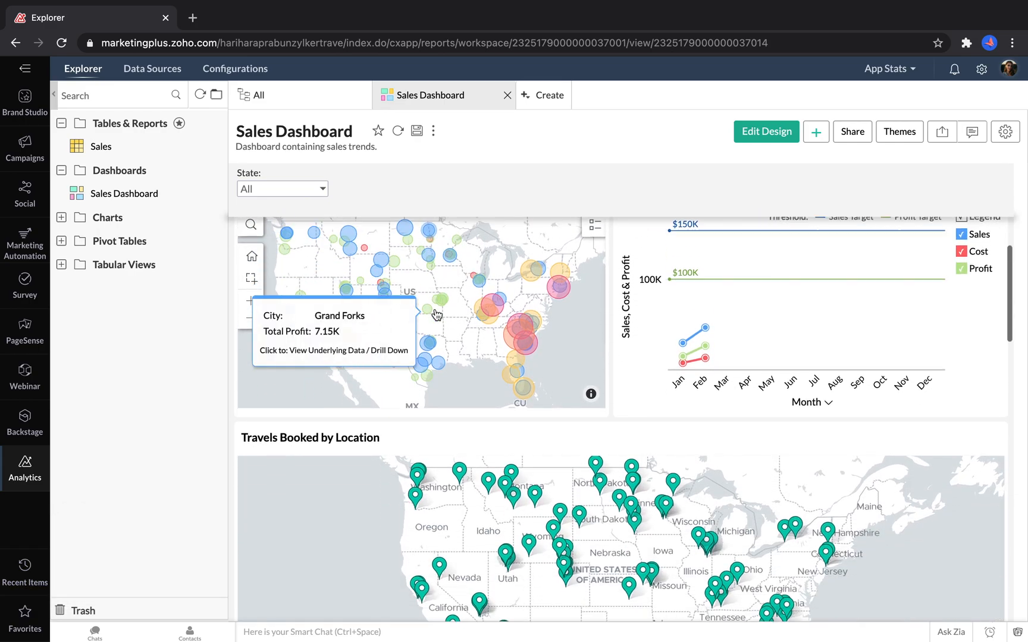
pyautogui.scroll(-3)
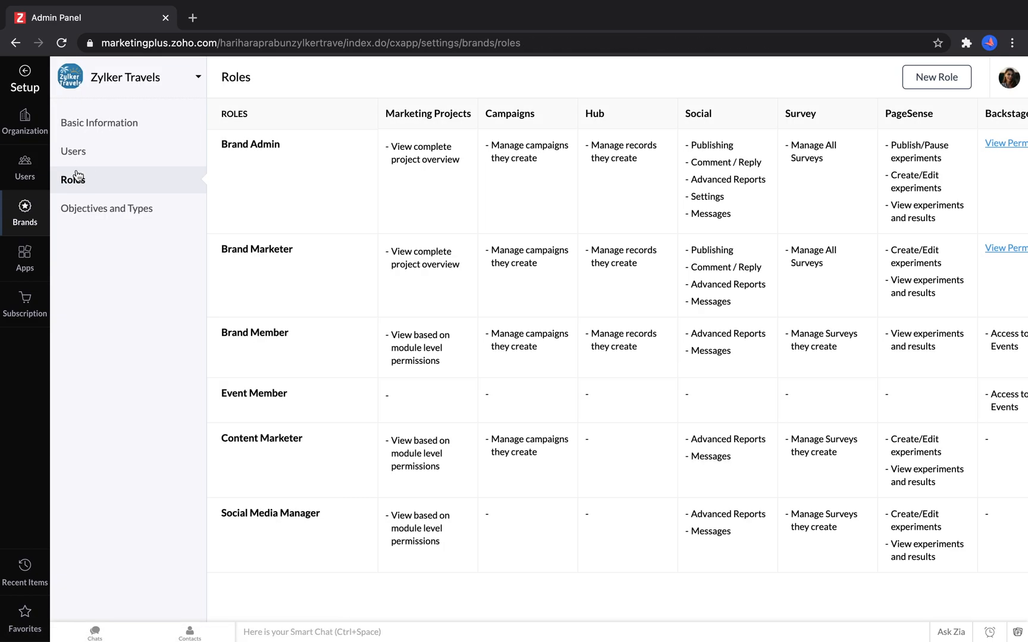
# Step: Edit a Brand Marketer user and list the available brand roles
pyautogui.click(73, 152)
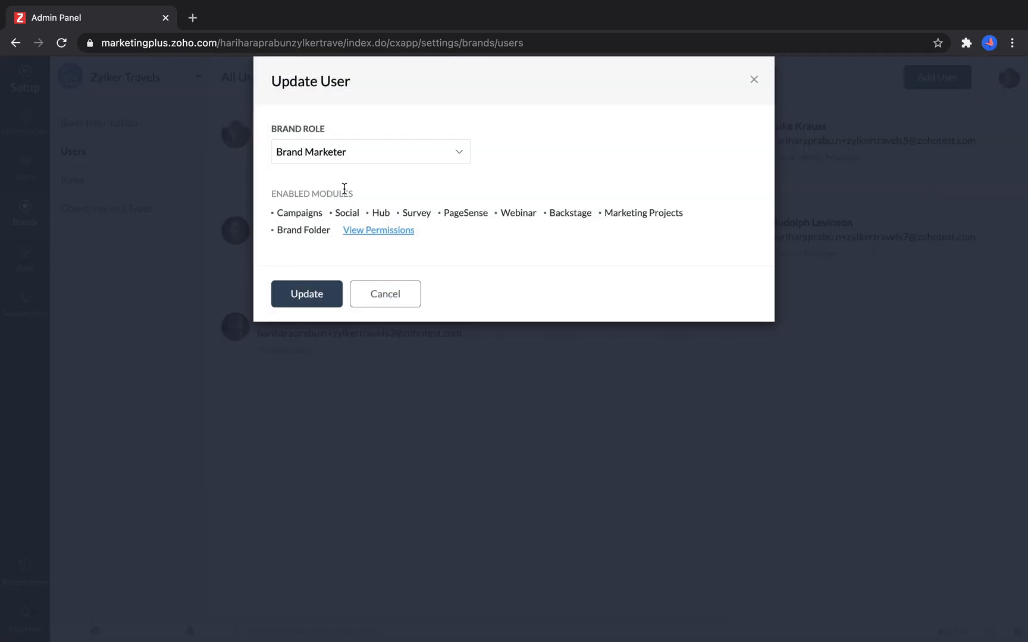
pyautogui.click(370, 151)
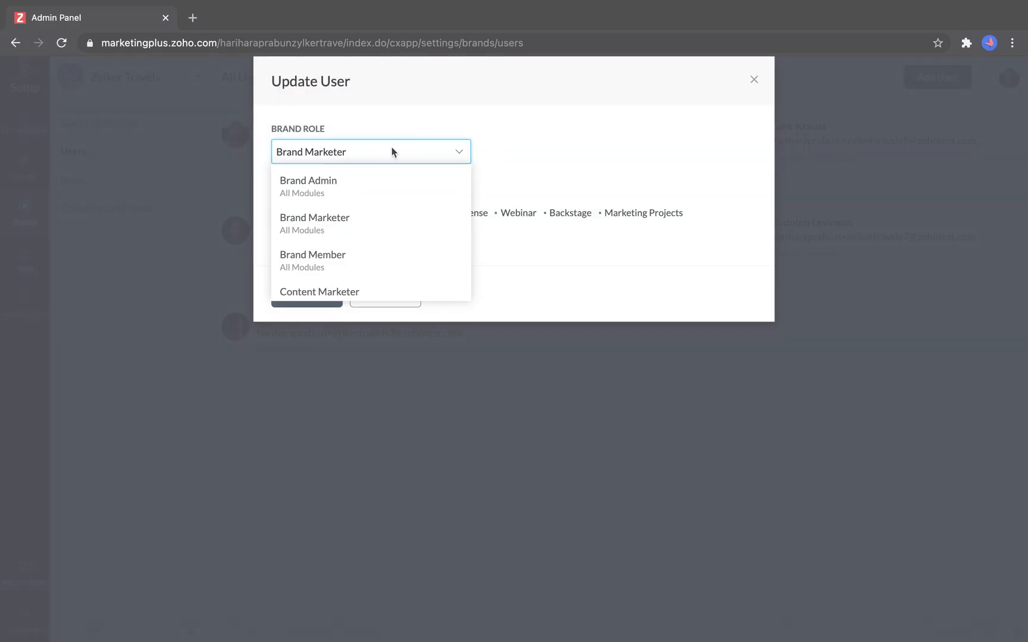